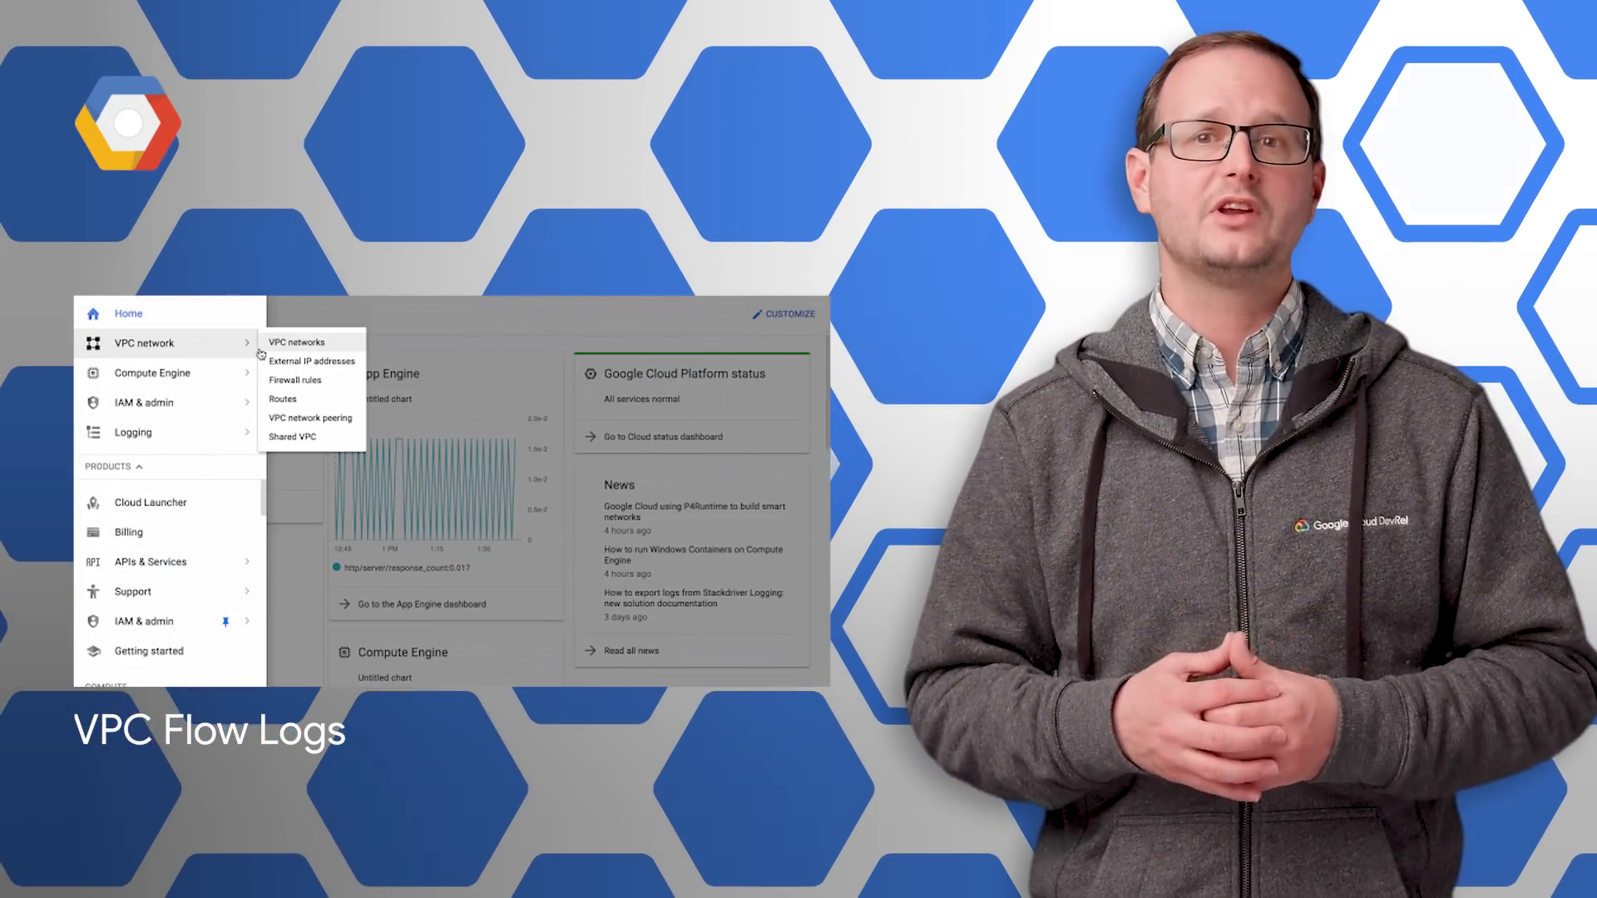
# Open Stackdriver Logging and filter entries to the recently selected GCE Network resource.
pyautogui.click(296, 341)
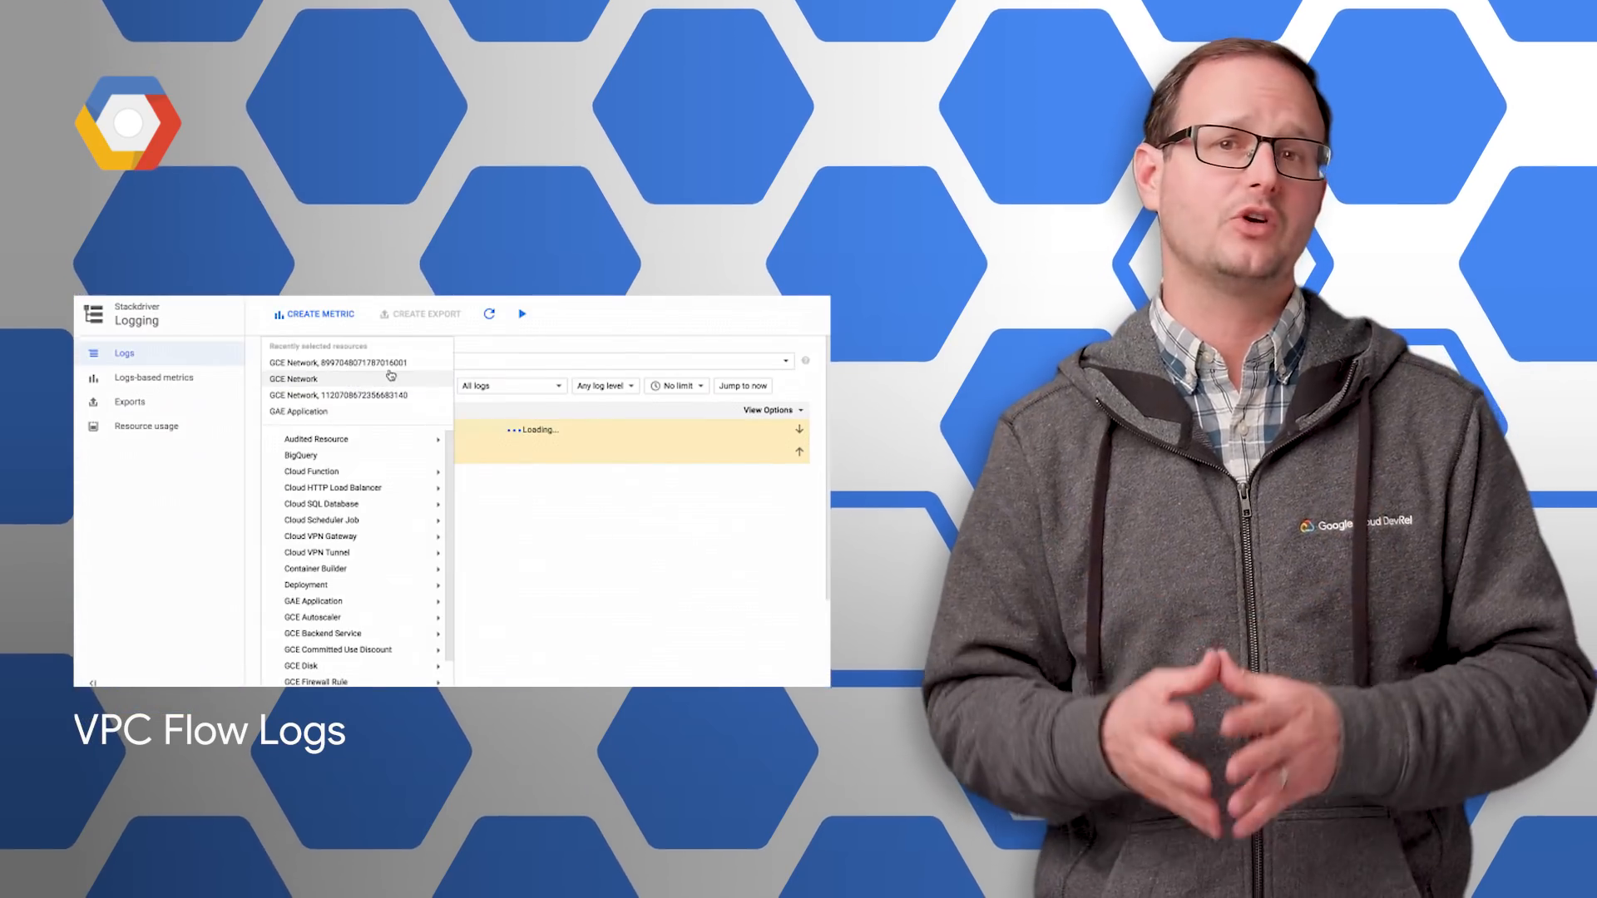
pyautogui.click(341, 362)
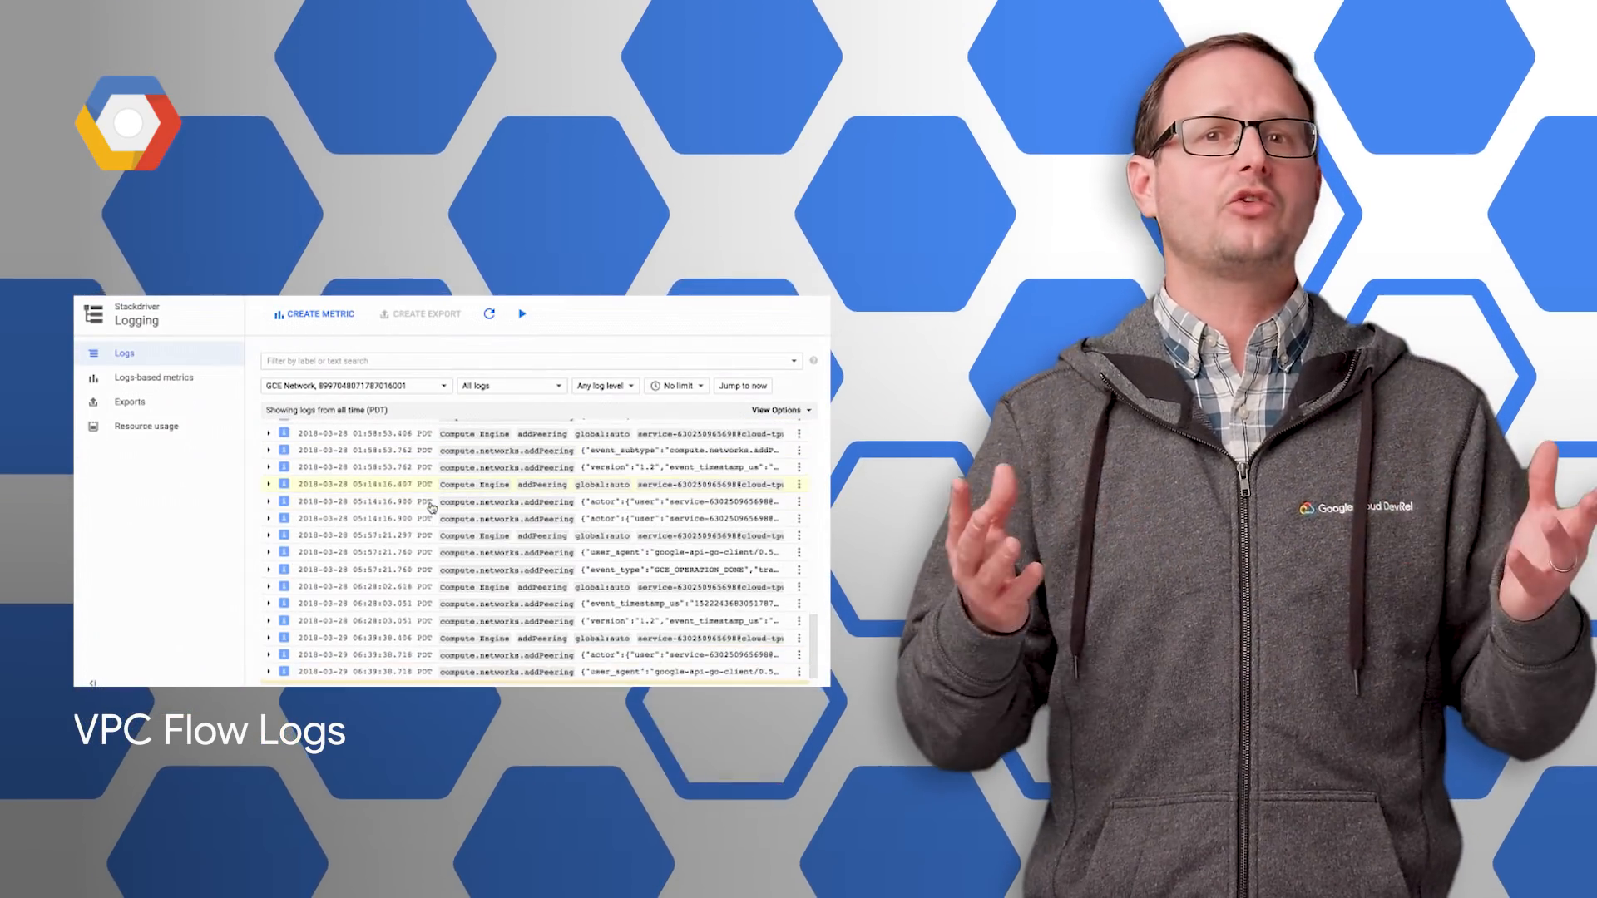